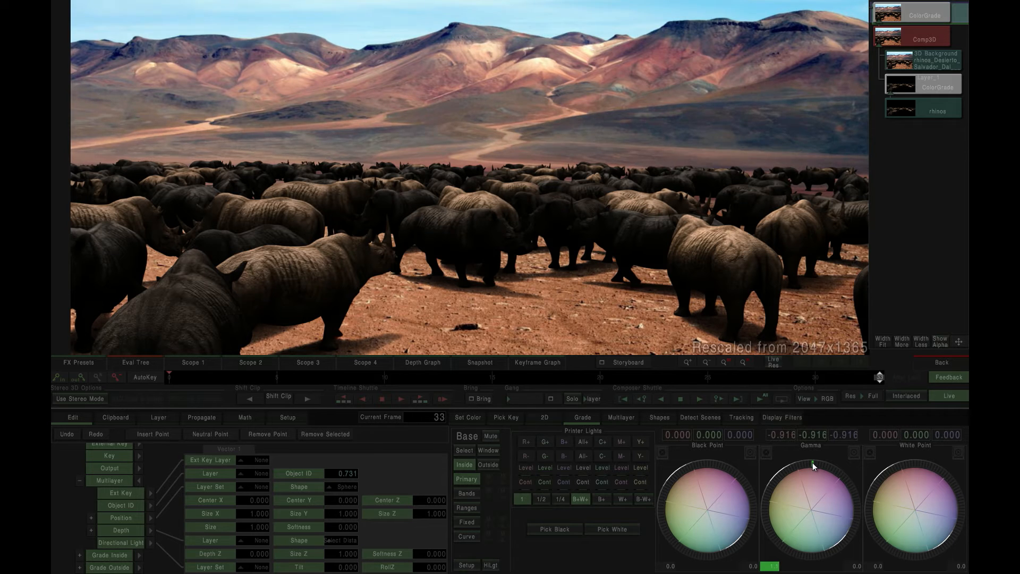
Step: Lower the grade's gamma and bias it toward orange (-20.10, -7.811, -2.326)
{"action": "left_click_drag", "start_coordinate": [811, 465], "coordinate": [811, 515]}
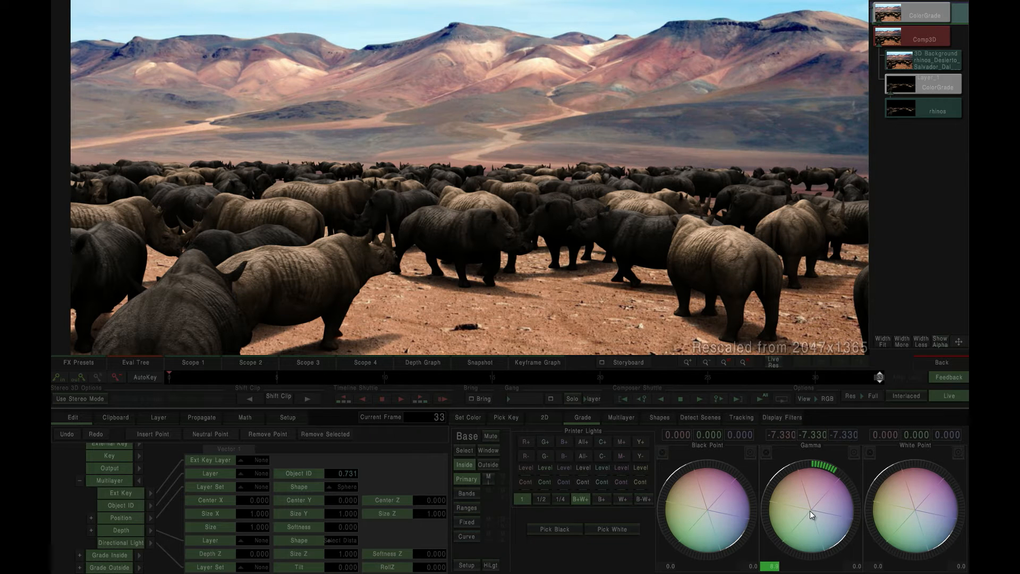
{"action": "left_click_drag", "start_coordinate": [809, 513], "coordinate": [810, 513]}
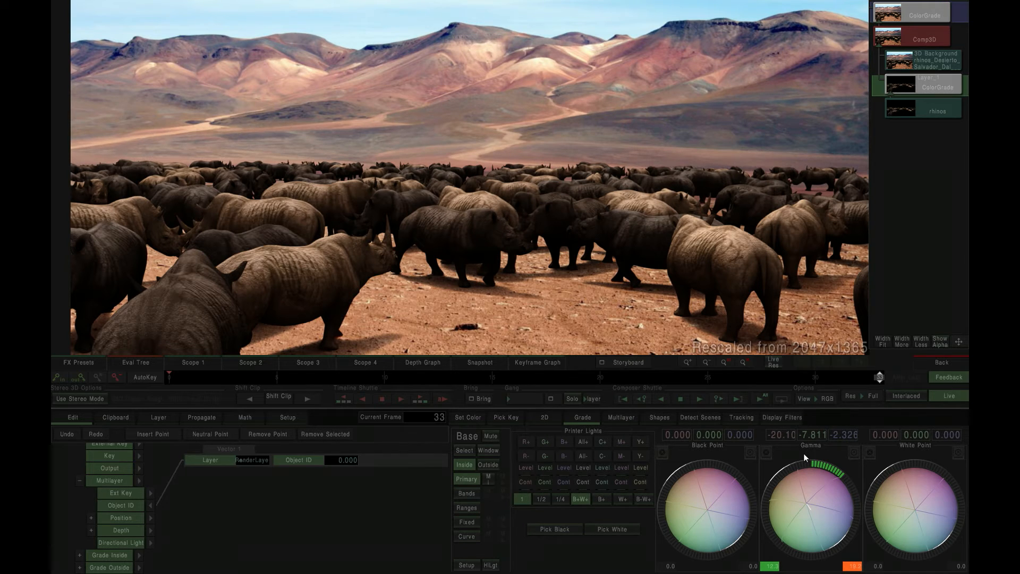
Step: Pick a mid-herd rhino (object ID 111) after first trying the large right rhino
{"action": "left_click", "coordinate": [620, 417]}
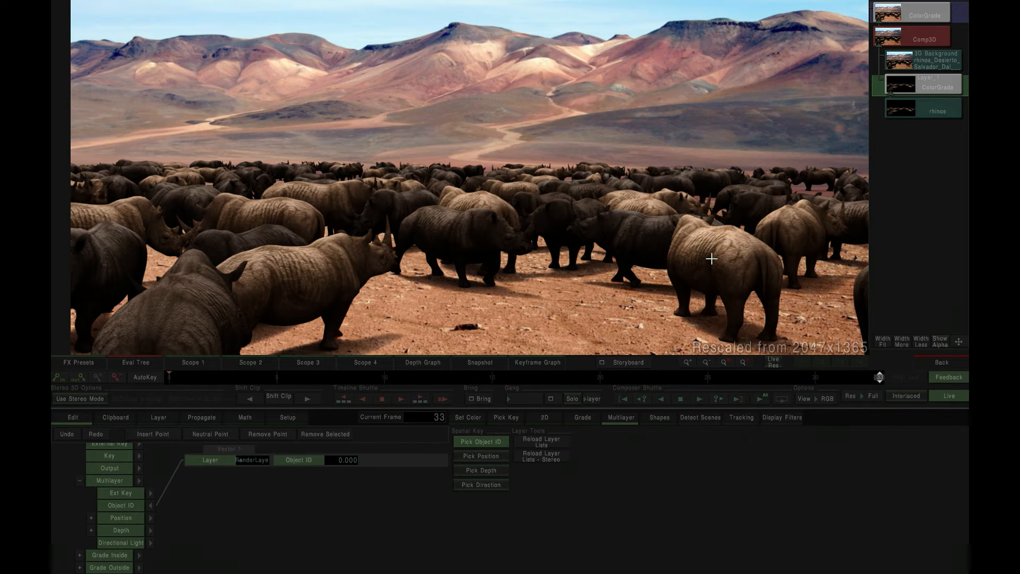
{"action": "left_click", "coordinate": [711, 260]}
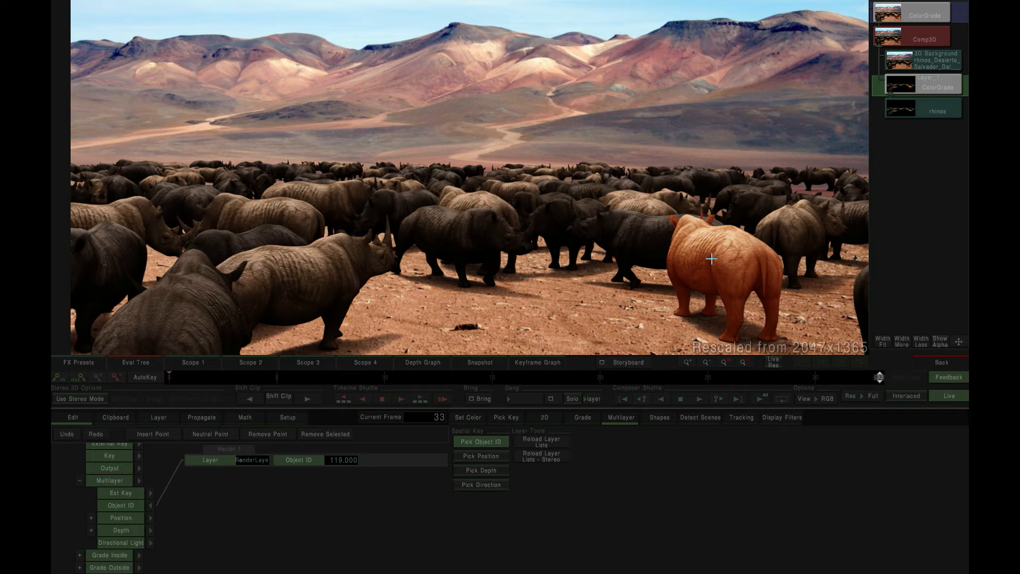
{"action": "left_click", "coordinate": [640, 202]}
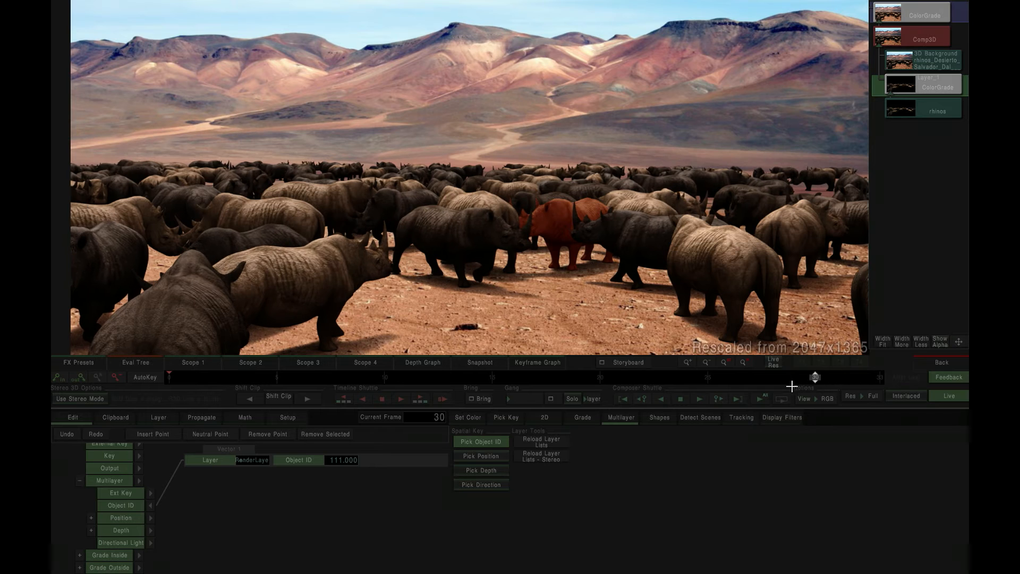
Step: Scrub back to frame 21, return to frame 24, and re-pick rhino ID 111
{"action": "left_click_drag", "start_coordinate": [815, 377], "coordinate": [684, 377]}
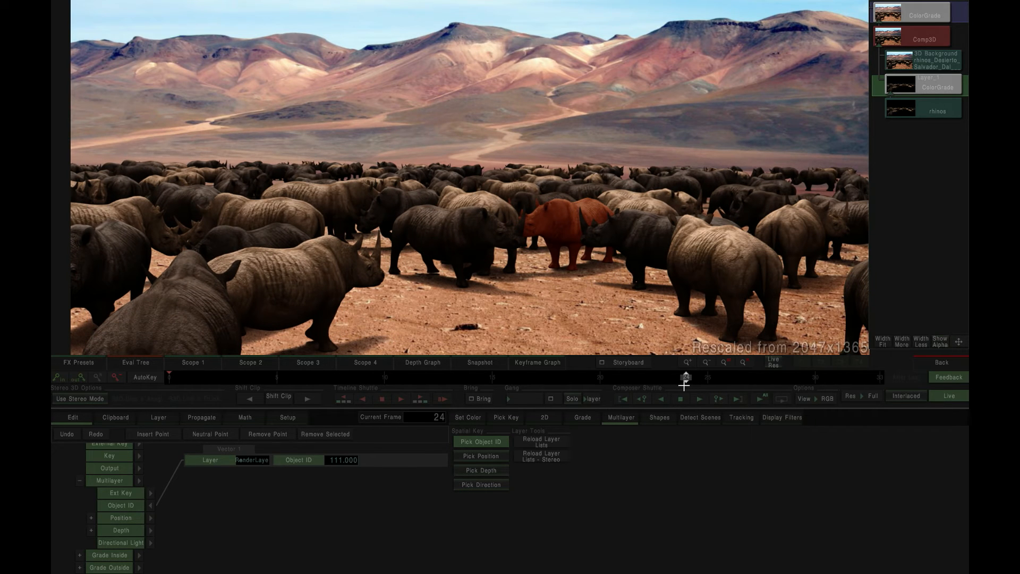
{"action": "left_click_drag", "start_coordinate": [685, 377], "coordinate": [620, 377]}
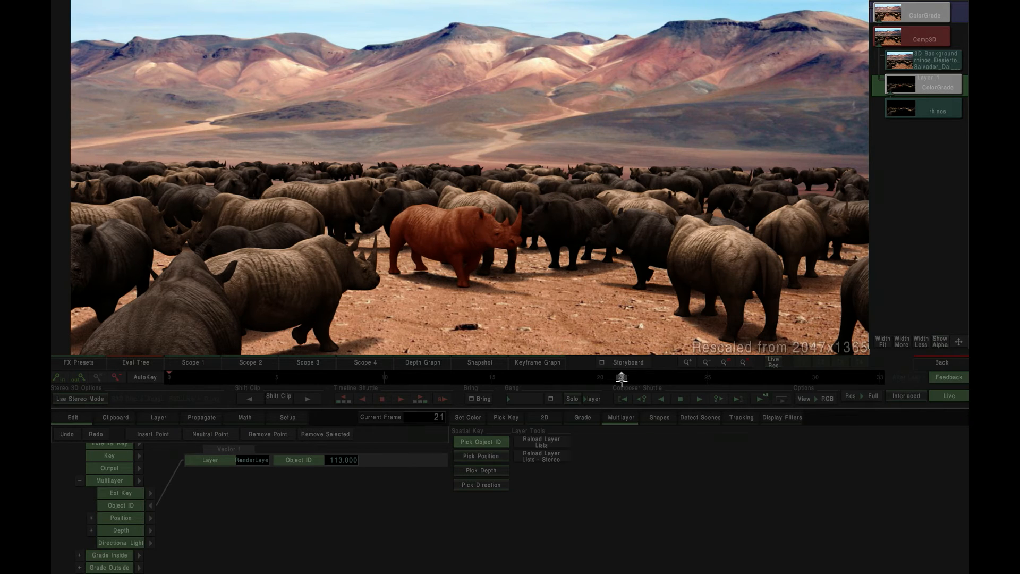
{"action": "left_click_drag", "start_coordinate": [618, 377], "coordinate": [686, 376]}
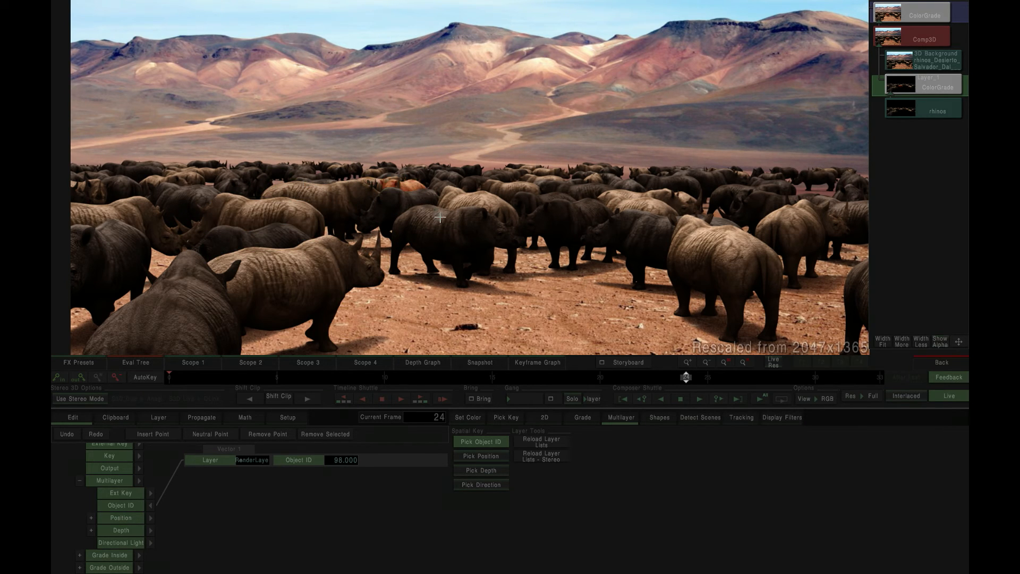
{"action": "left_click", "coordinate": [631, 229]}
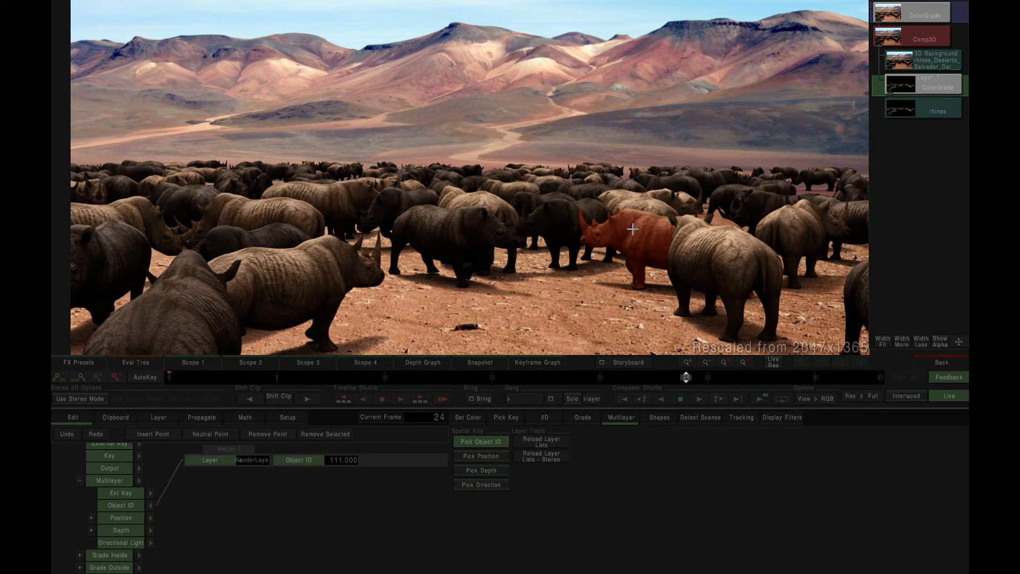